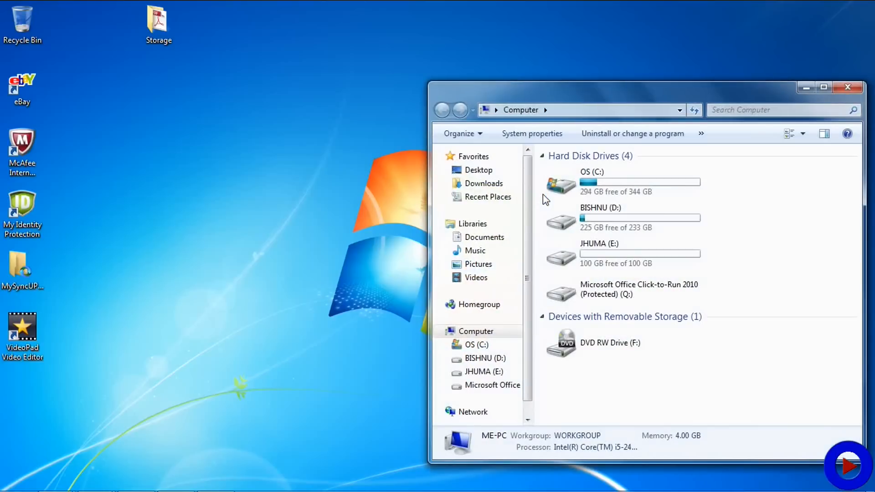
# Browse into C:\Windows\Temp to view its temporary files
pyautogui.click(613, 181)
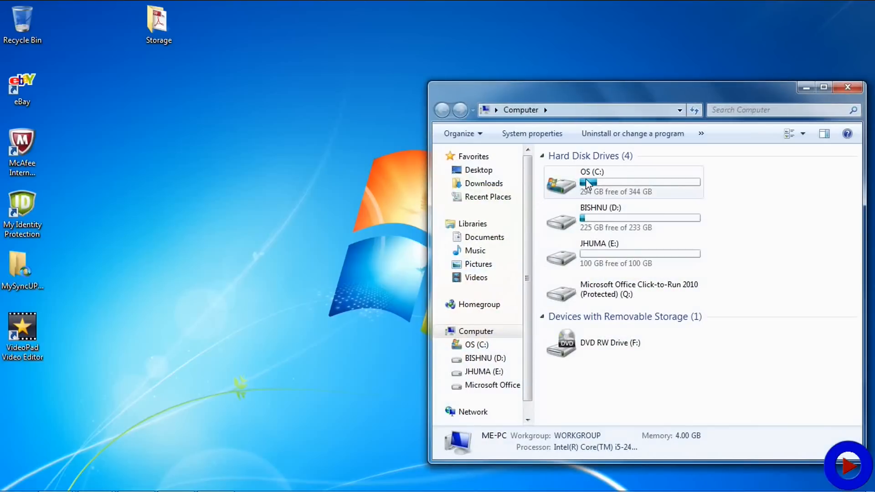
pyautogui.doubleClick(592, 182)
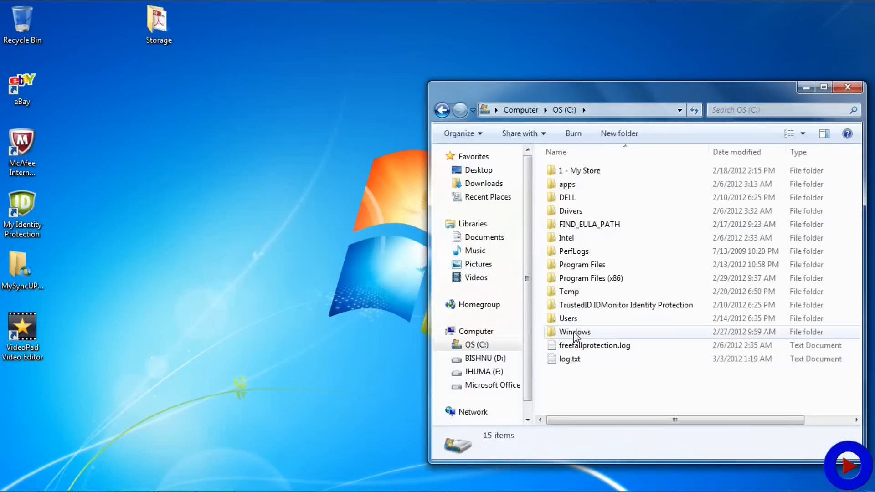
pyautogui.click(575, 331)
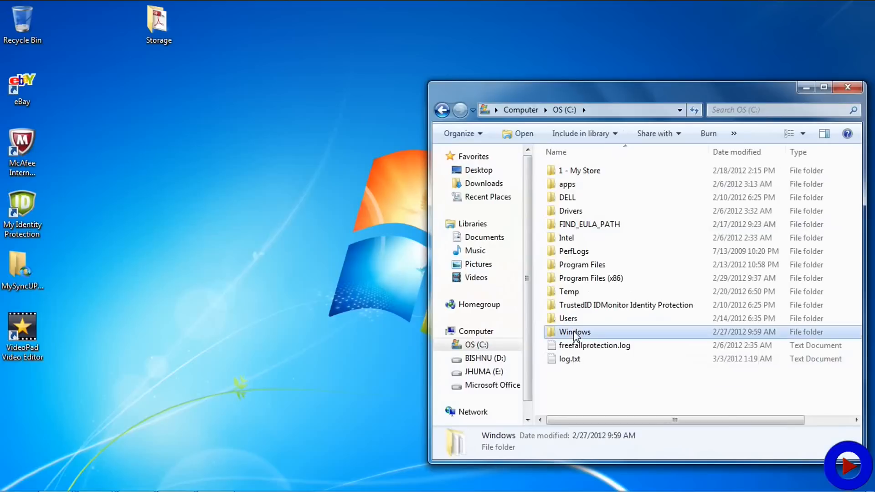
pyautogui.doubleClick(575, 332)
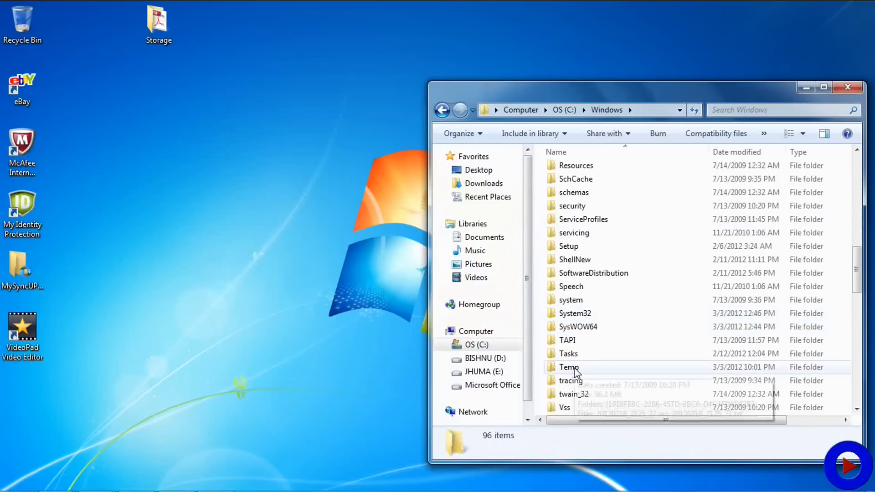
pyautogui.doubleClick(569, 367)
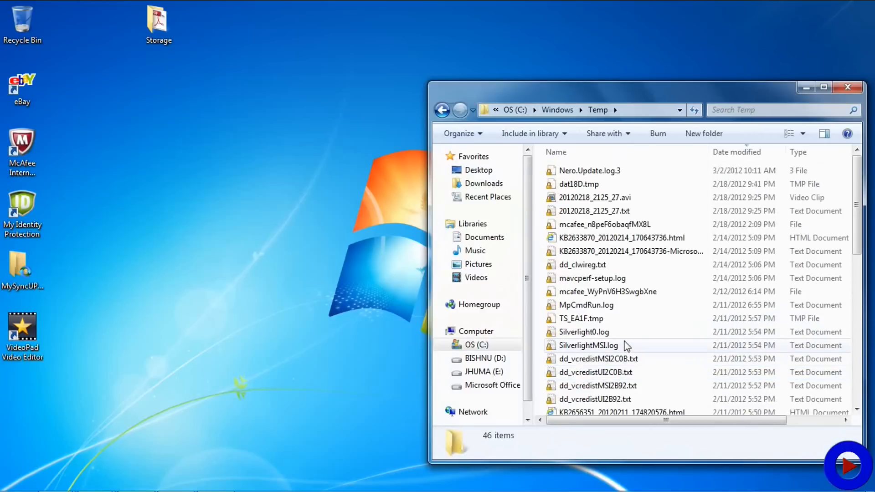
pyautogui.moveTo(625, 345)
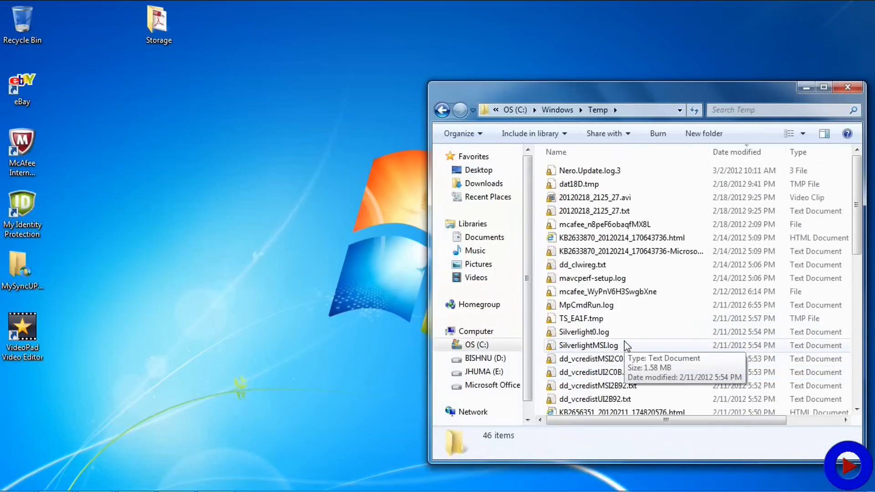
pyautogui.click(848, 87)
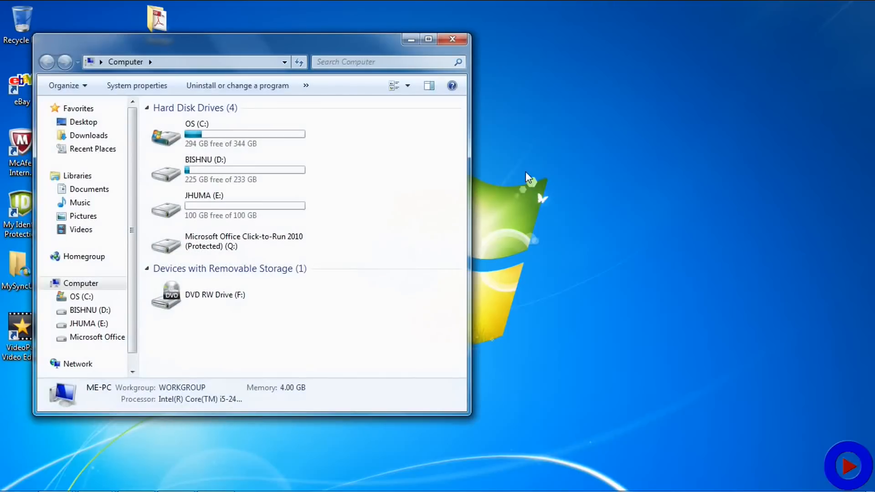
# Navigate to the user's profile folder under C:\Users
pyautogui.doubleClick(196, 134)
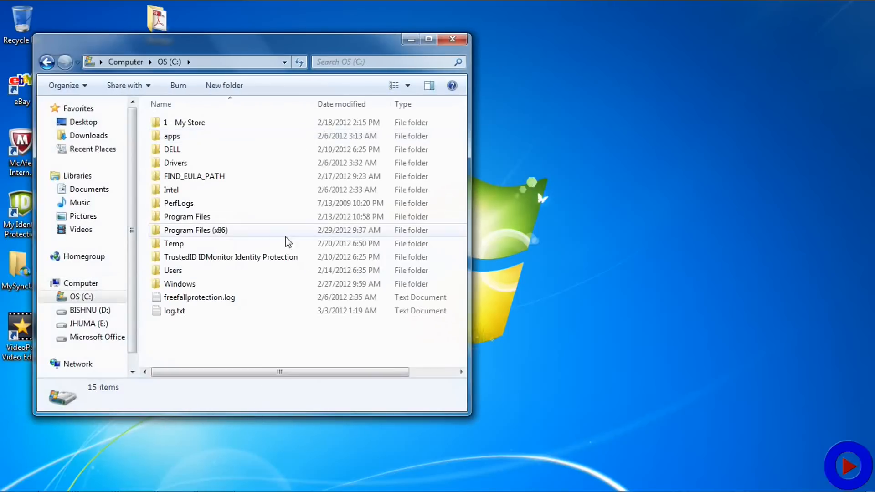
pyautogui.doubleClick(172, 270)
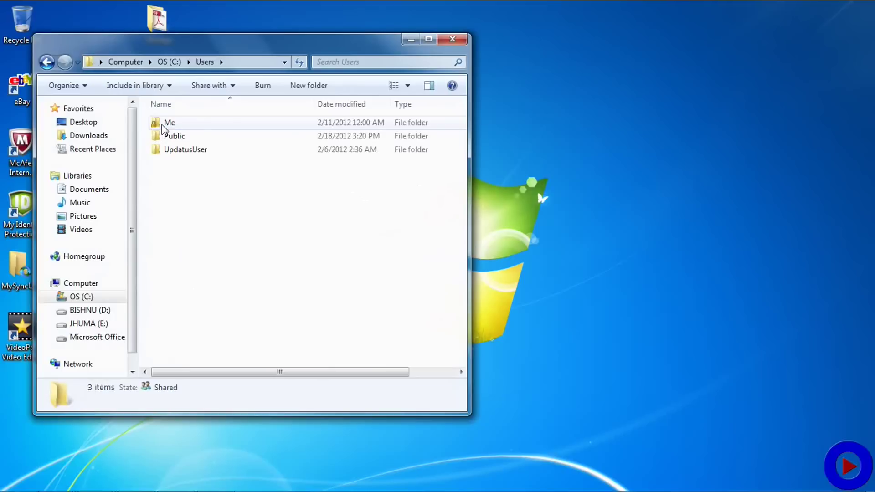
pyautogui.doubleClick(169, 122)
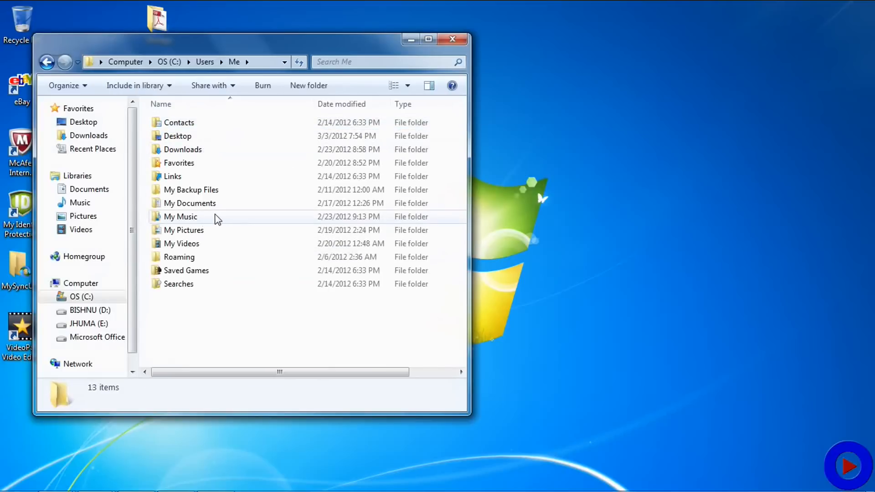
pyautogui.moveTo(221, 203)
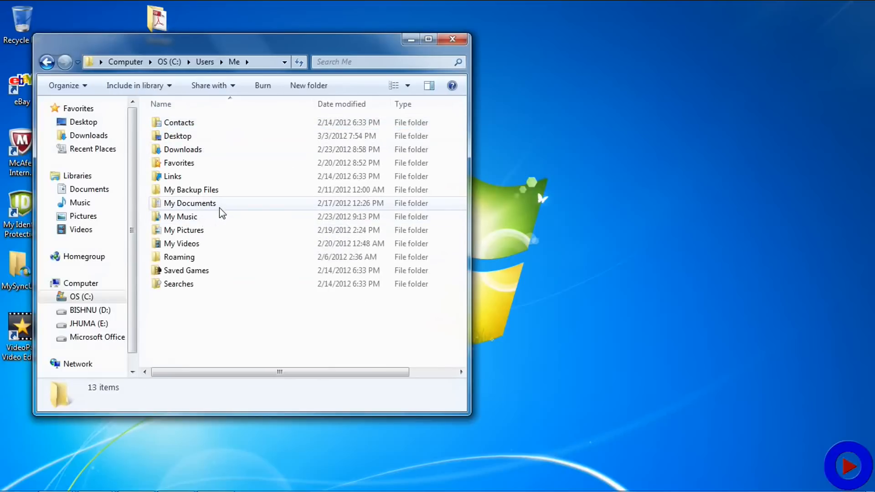
pyautogui.moveTo(102, 104)
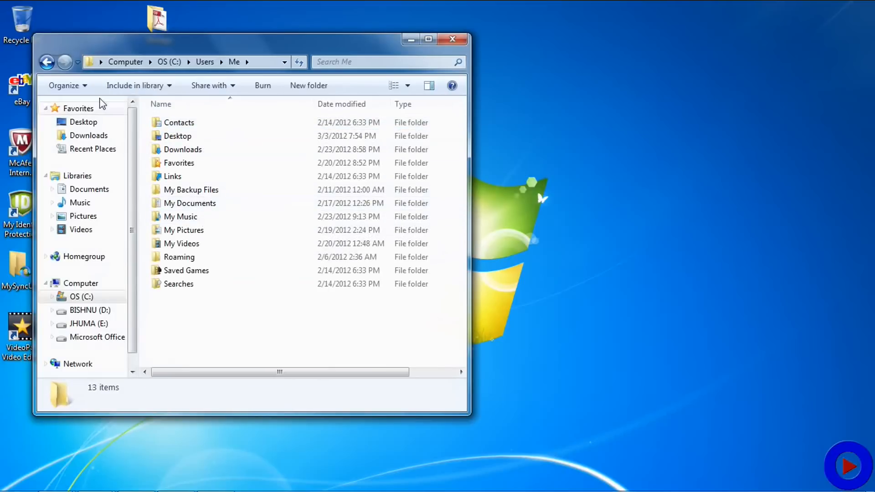
# Enable 'Show hidden files, folders, and drives' in Folder Options so AppData becomes visible
pyautogui.click(64, 86)
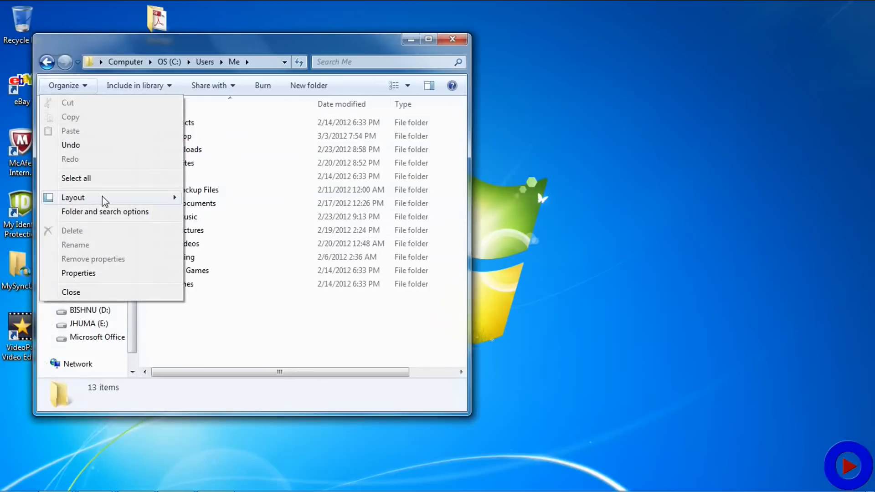
pyautogui.click(104, 212)
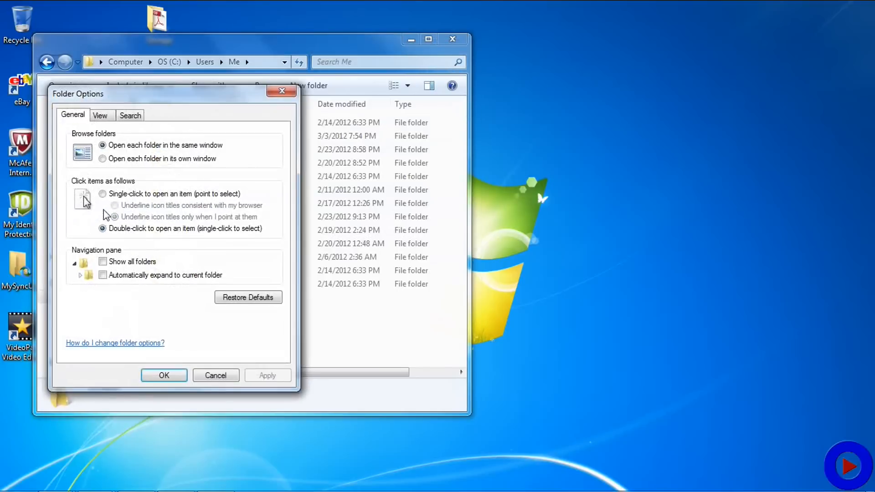
pyautogui.click(100, 115)
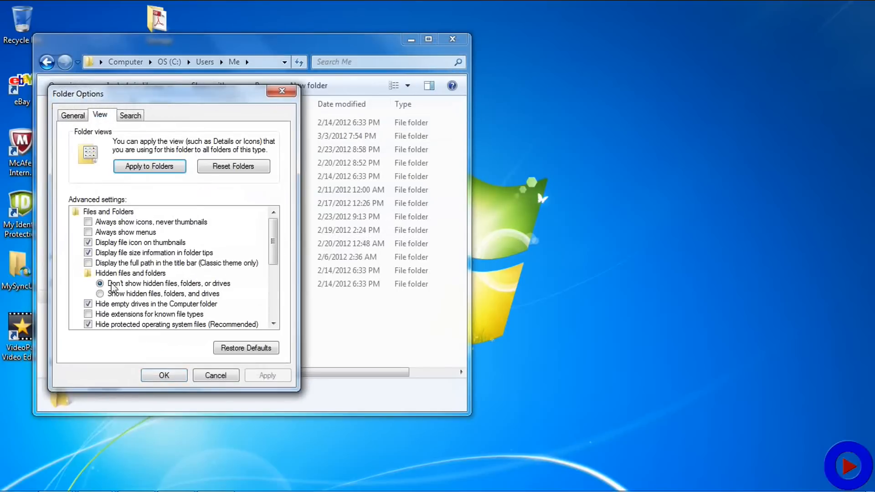
pyautogui.click(100, 294)
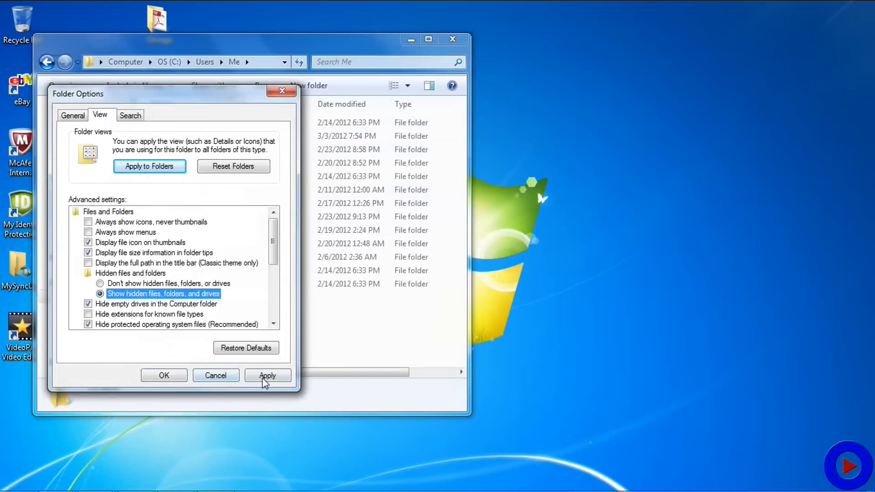
pyautogui.click(267, 375)
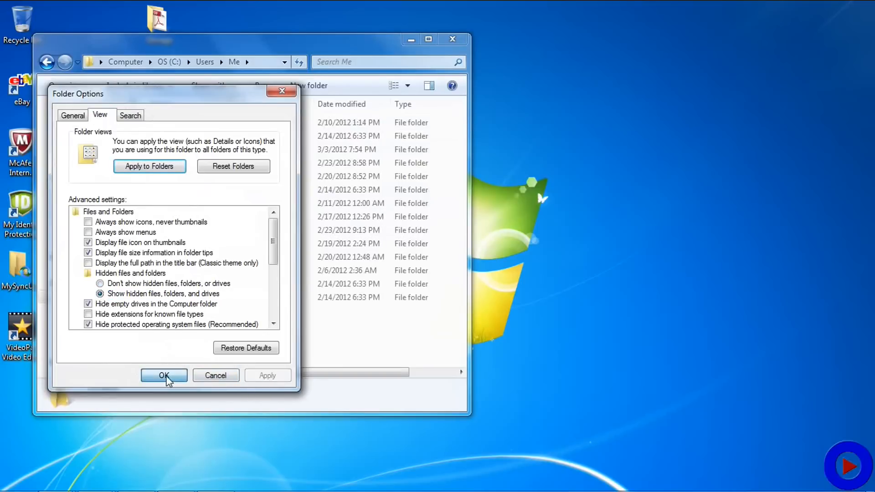
pyautogui.click(163, 374)
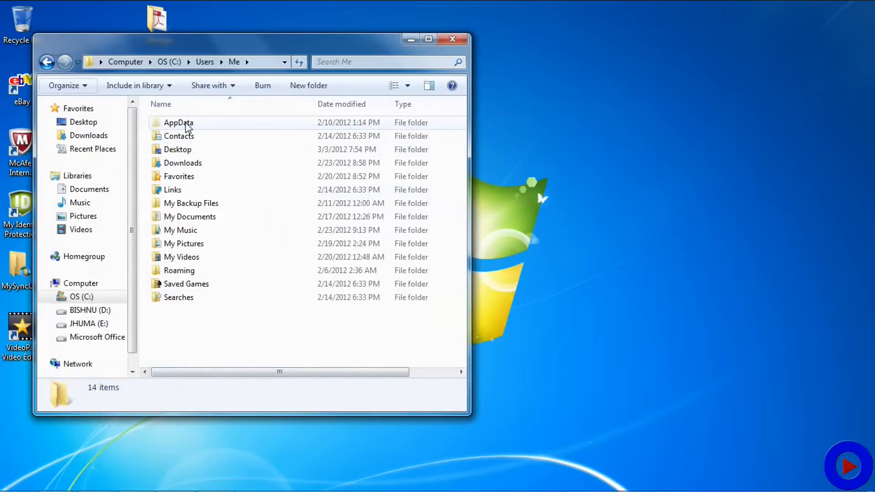
# Browse into AppData\Local\Temp listing its 3,658 items, then return to the Computer view
pyautogui.doubleClick(179, 123)
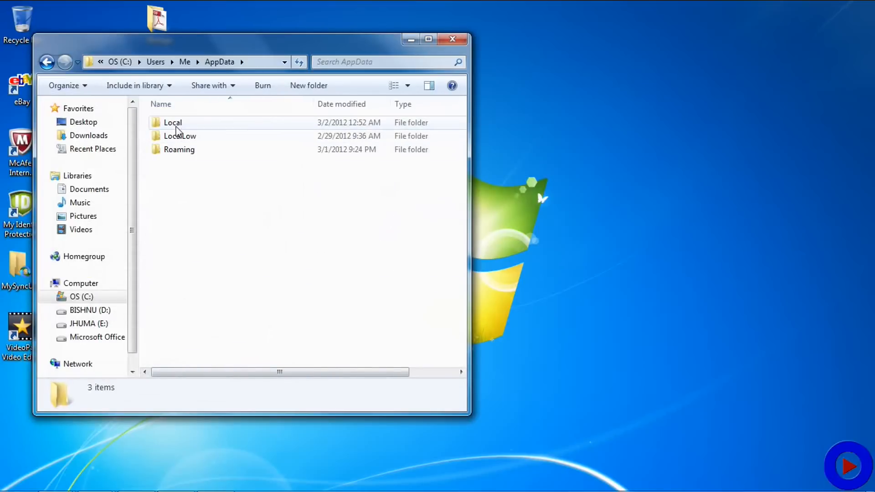
pyautogui.doubleClick(173, 122)
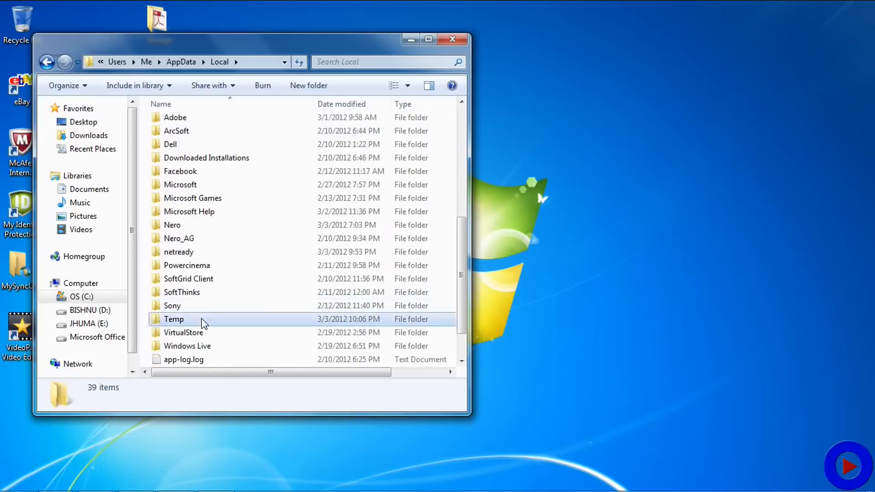
pyautogui.doubleClick(173, 319)
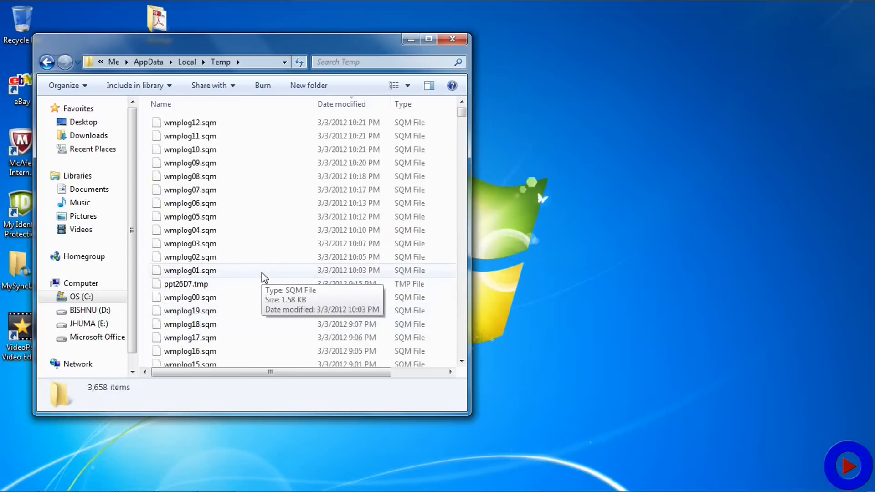
pyautogui.click(452, 39)
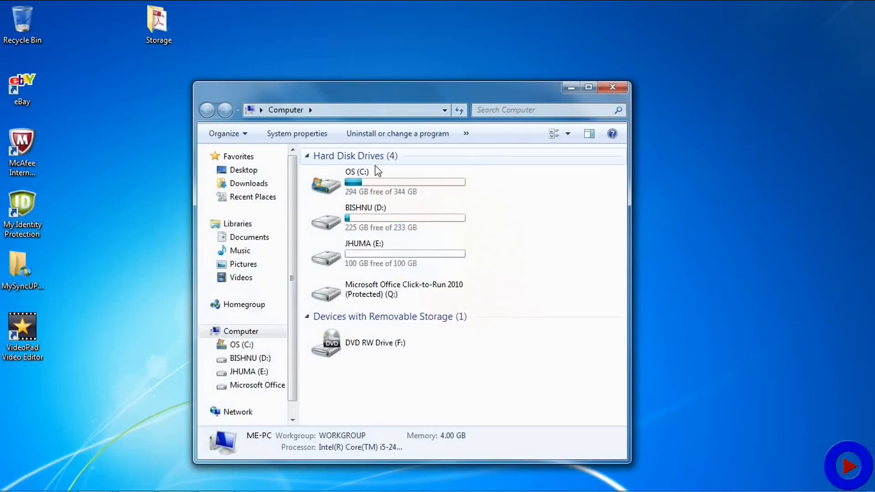
# Navigate from OS (C:) through Users, Me, AppData, Local, Microsoft into the Windows folder
pyautogui.doubleClick(356, 185)
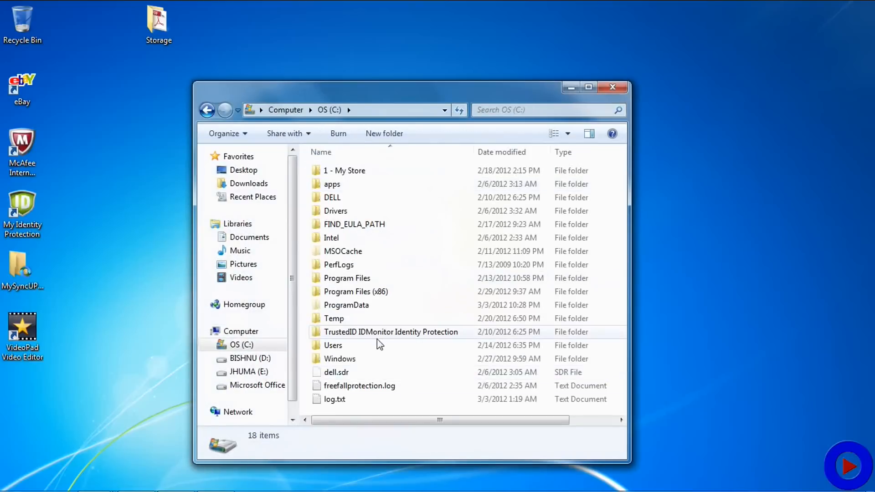
pyautogui.doubleClick(333, 344)
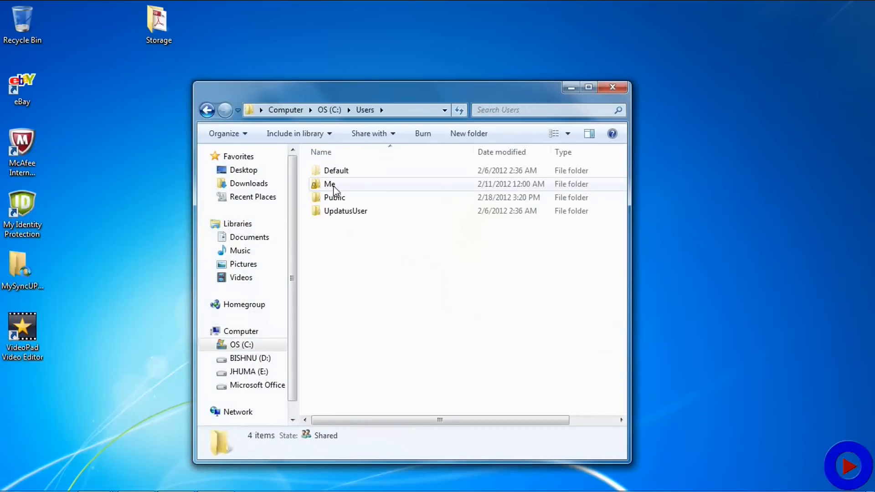
pyautogui.doubleClick(330, 184)
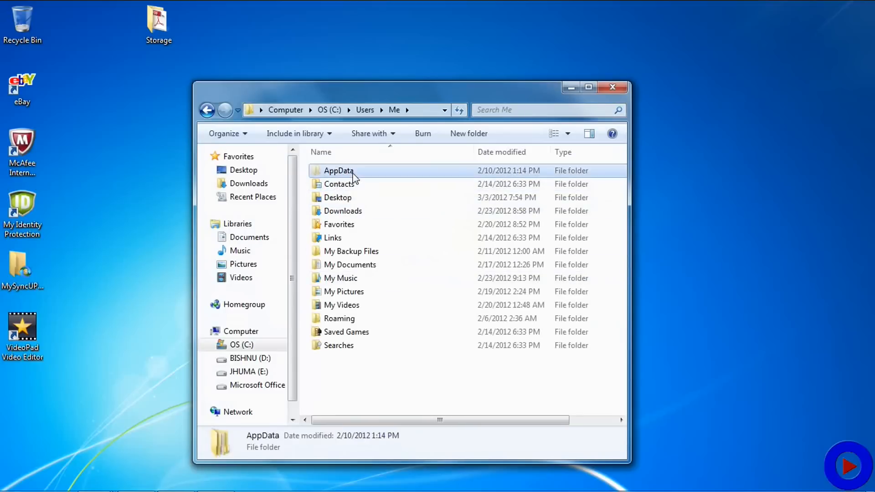
pyautogui.doubleClick(339, 170)
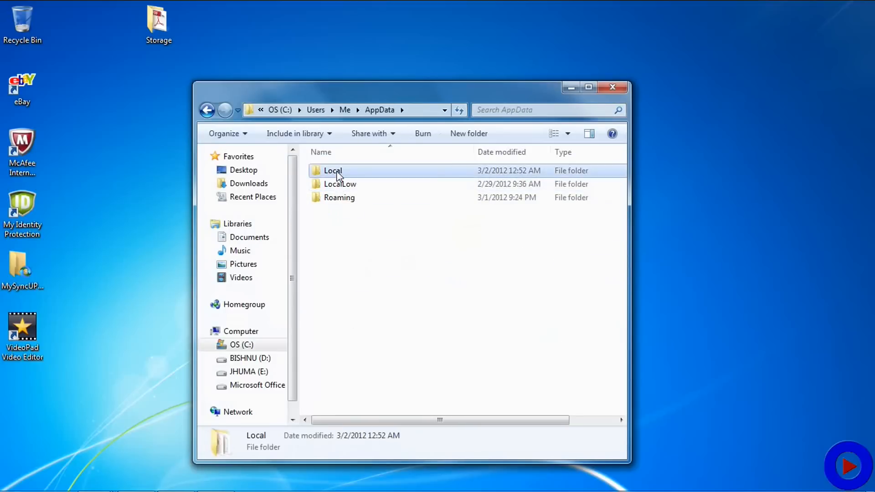
pyautogui.doubleClick(333, 171)
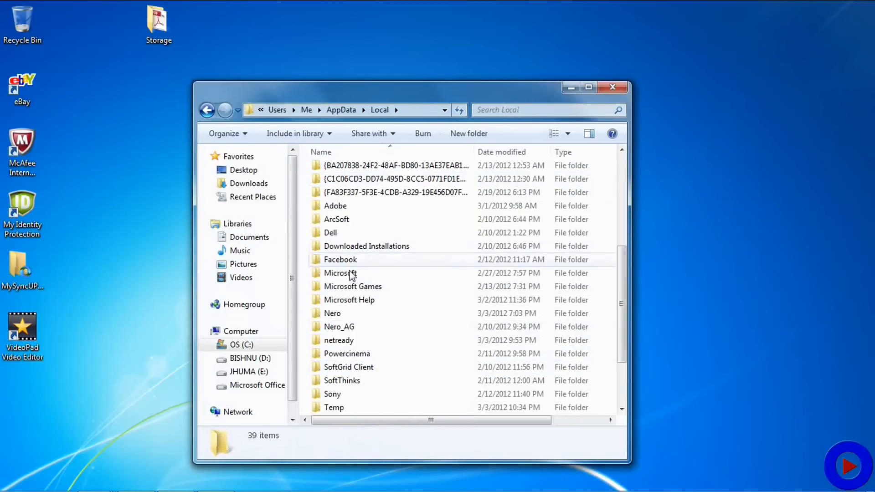
pyautogui.doubleClick(340, 272)
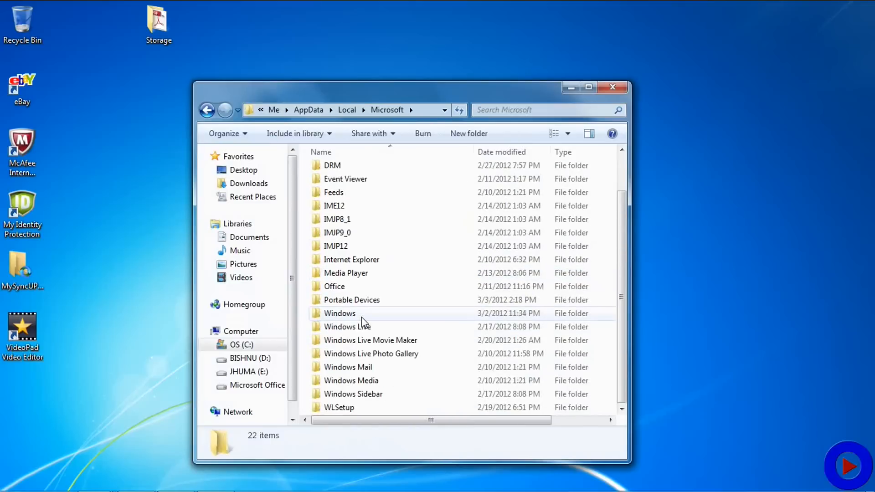
pyautogui.doubleClick(340, 313)
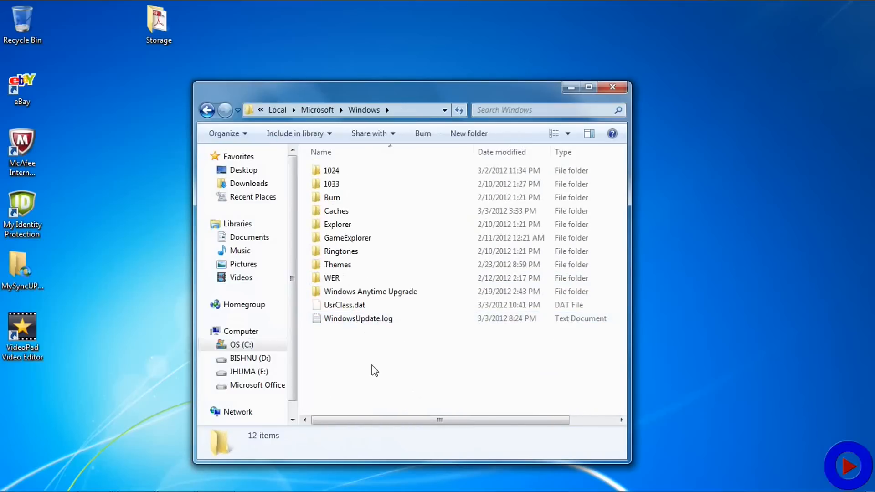
pyautogui.moveTo(373, 366)
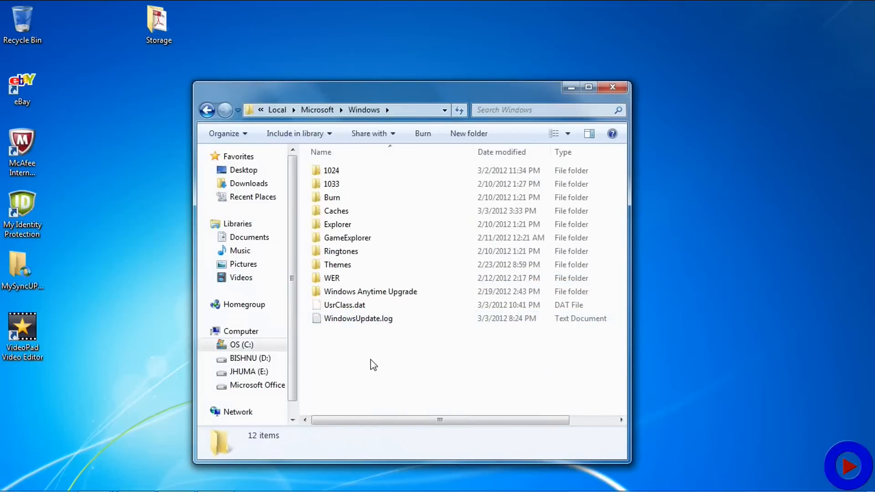
# Uncheck 'Hide protected operating system files' in Folder Options and confirm the warning
pyautogui.click(225, 133)
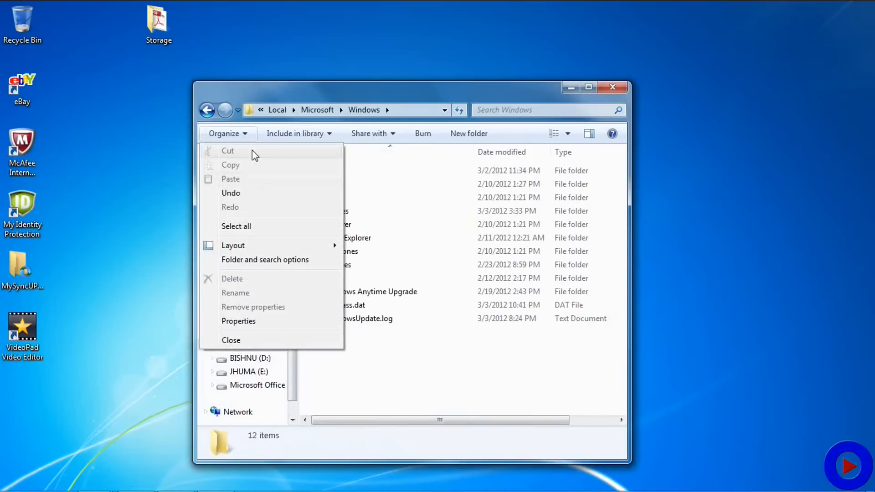
pyautogui.click(265, 260)
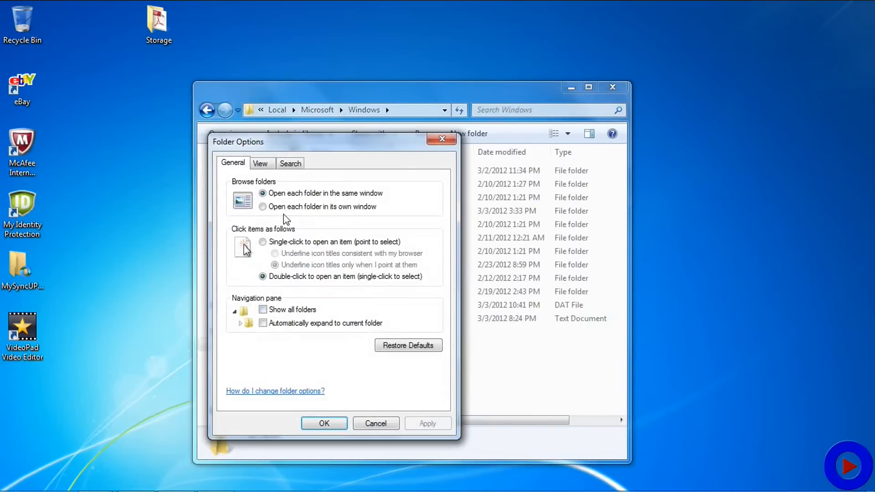
pyautogui.click(260, 163)
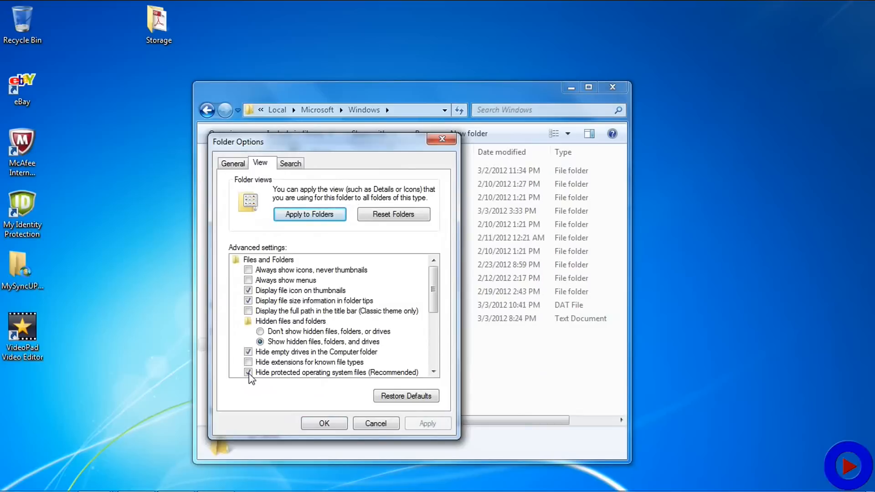
pyautogui.click(249, 372)
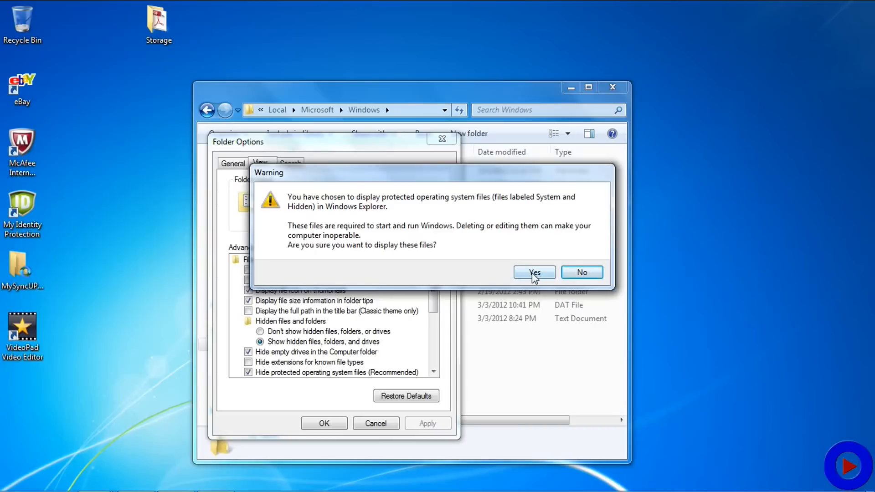
pyautogui.click(533, 273)
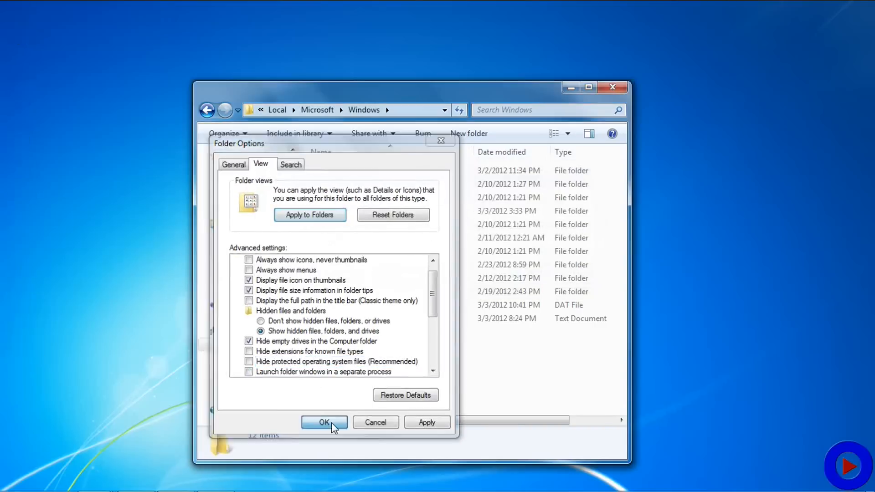
pyautogui.click(325, 423)
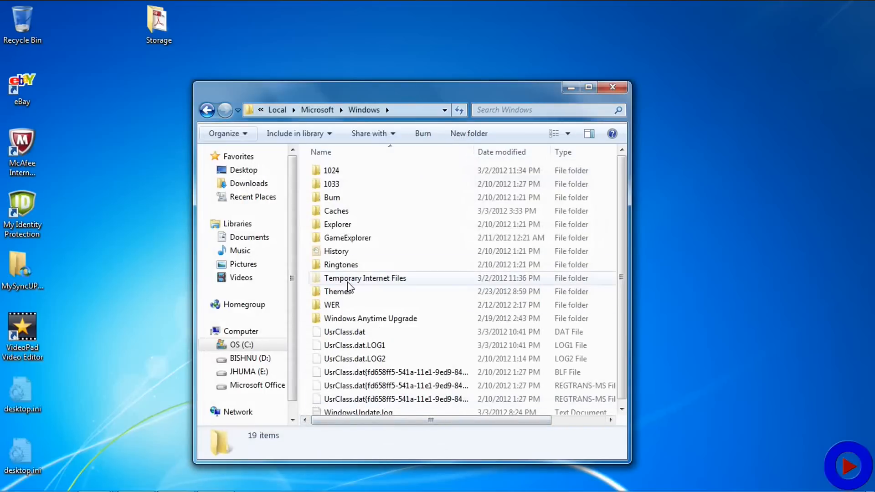
pyautogui.moveTo(365, 278)
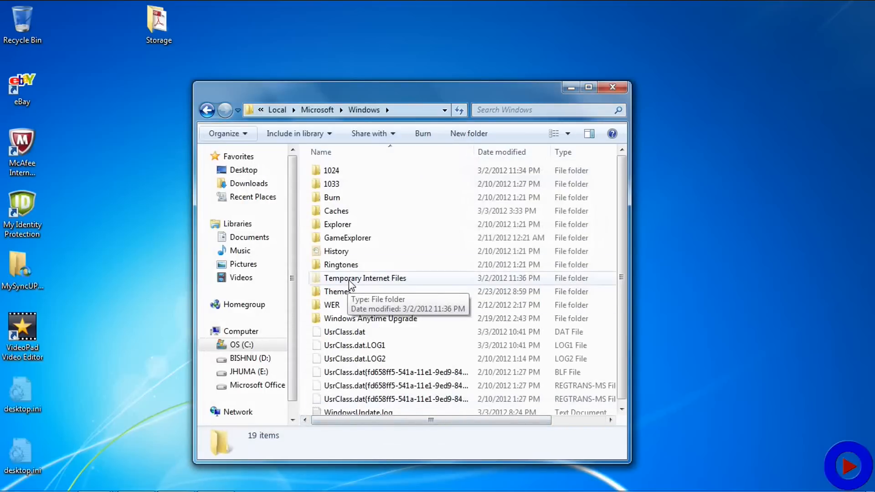
# Open the Temporary Internet Files folder listing its 1,132 cached items
pyautogui.doubleClick(365, 278)
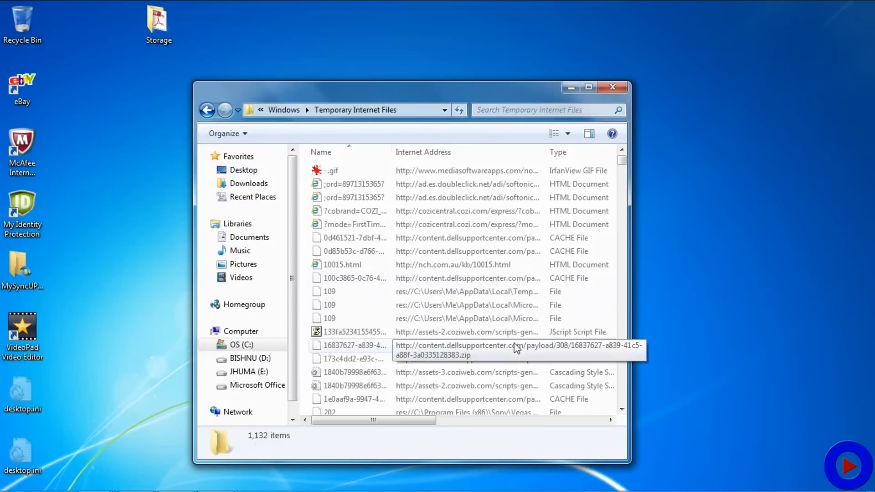
pyautogui.moveTo(614, 89)
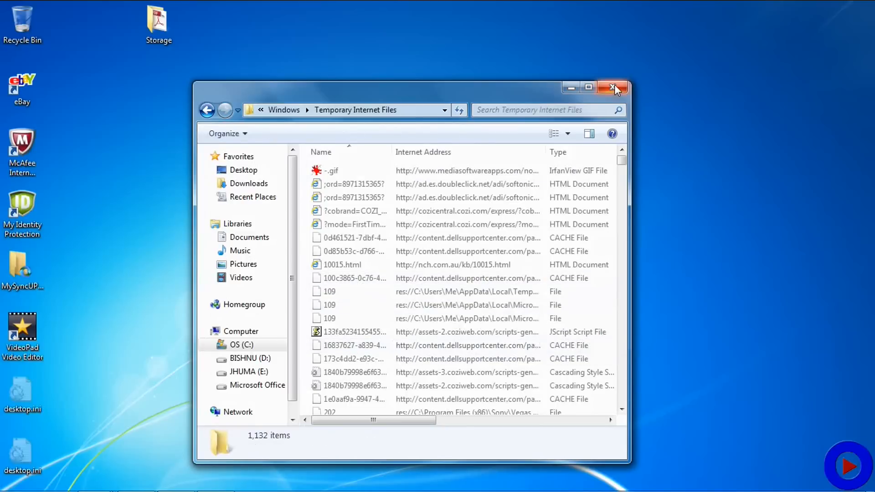
# From Internet Options' Browsing history Settings, use View files to open Temporary Internet Files
pyautogui.click(613, 89)
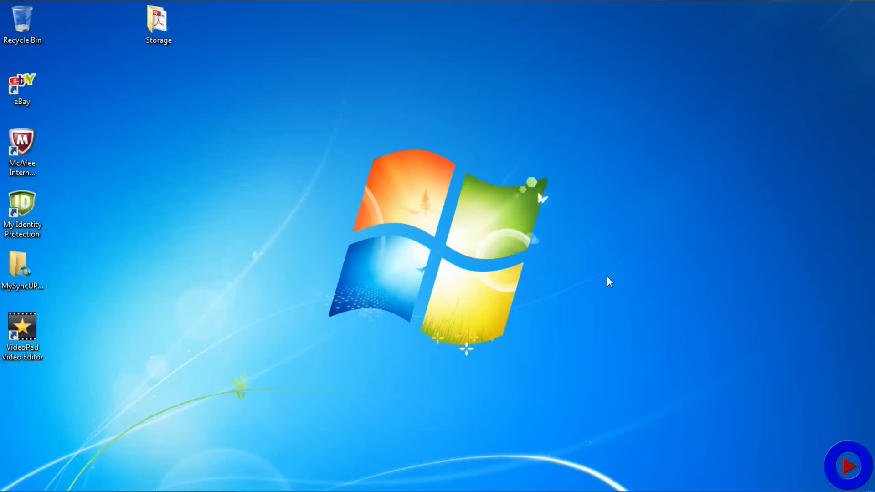
pyautogui.moveTo(429, 266)
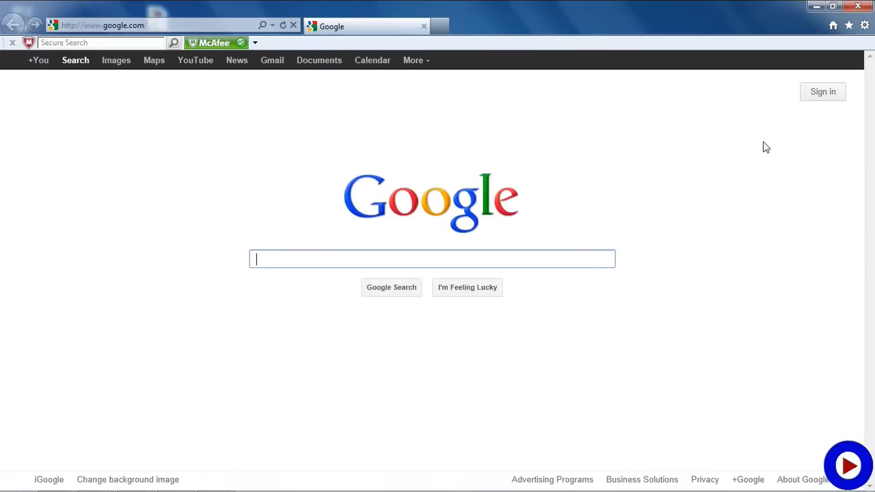
pyautogui.click(866, 26)
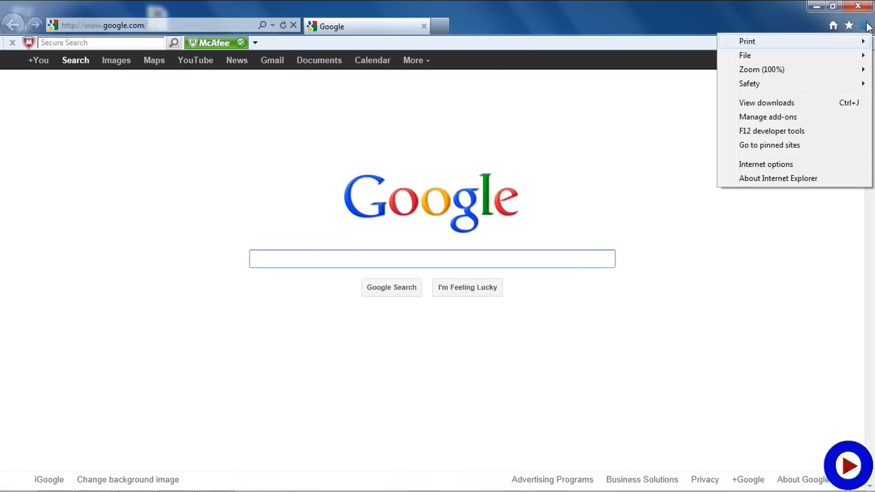
pyautogui.click(766, 164)
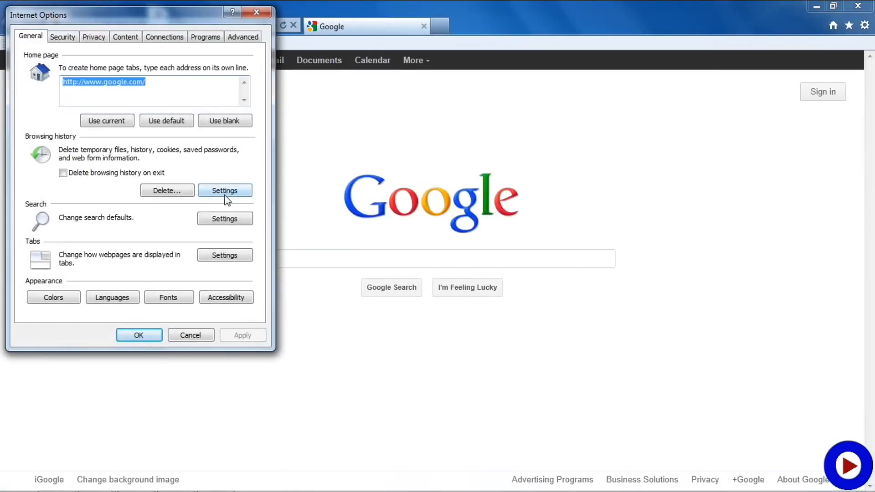
pyautogui.moveTo(79, 138)
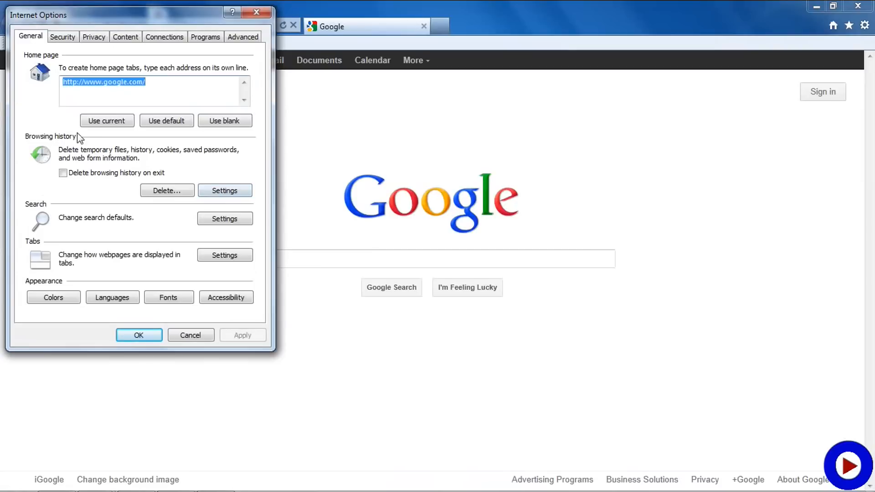
pyautogui.click(224, 190)
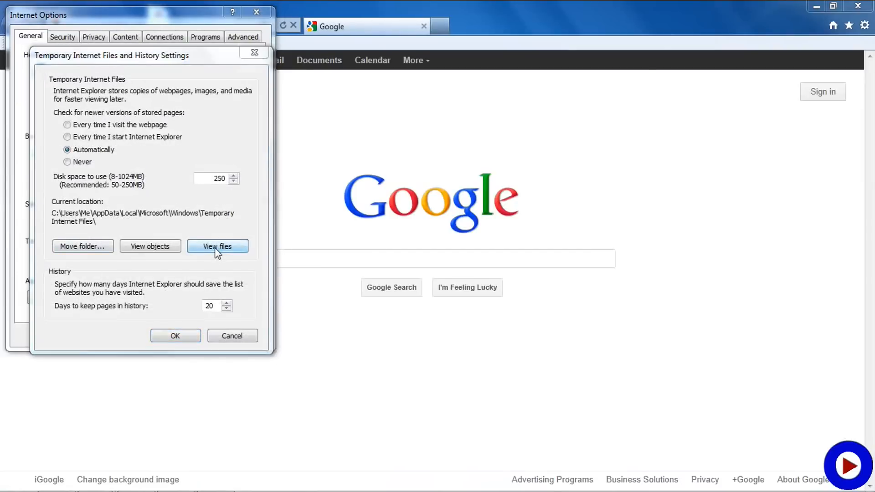
pyautogui.click(217, 247)
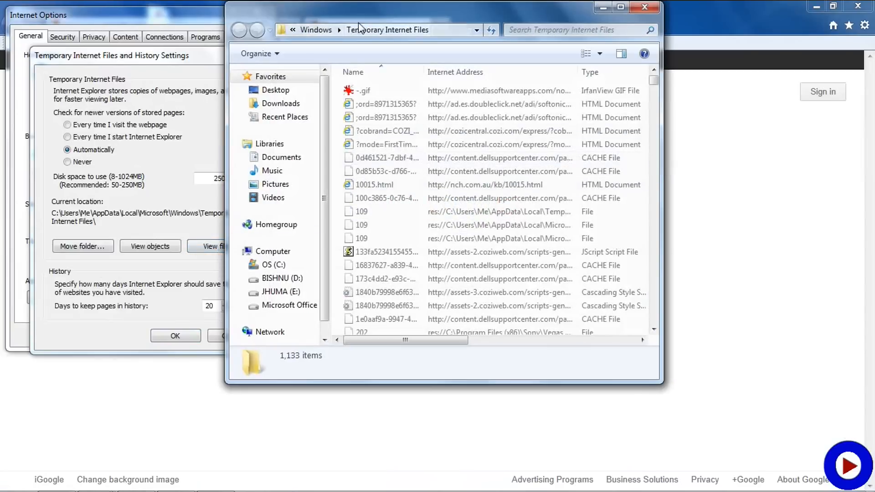
pyautogui.moveTo(395, 63)
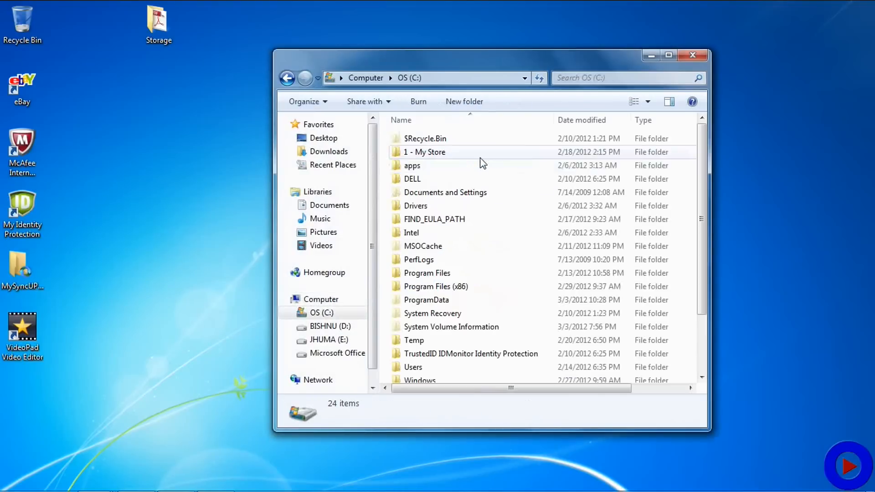
# Inside C:\Windows\Temp, create a new folder named 'my temp'
pyautogui.scroll(-3)
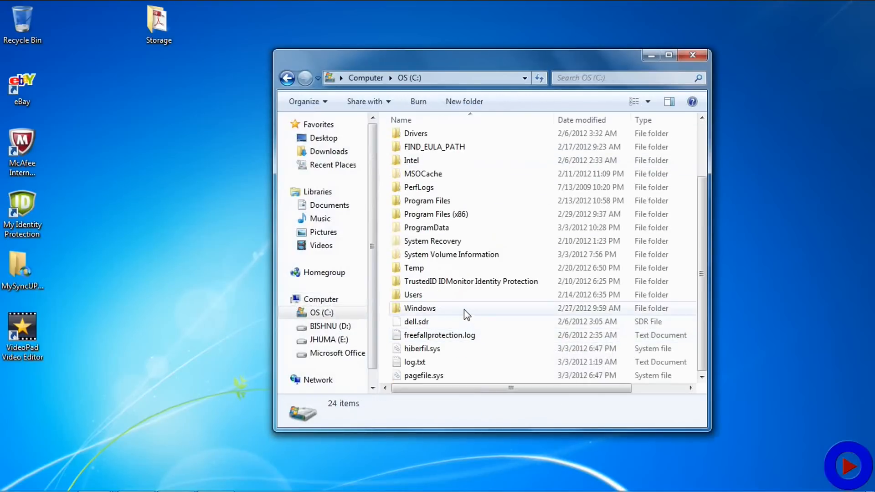
pyautogui.doubleClick(419, 308)
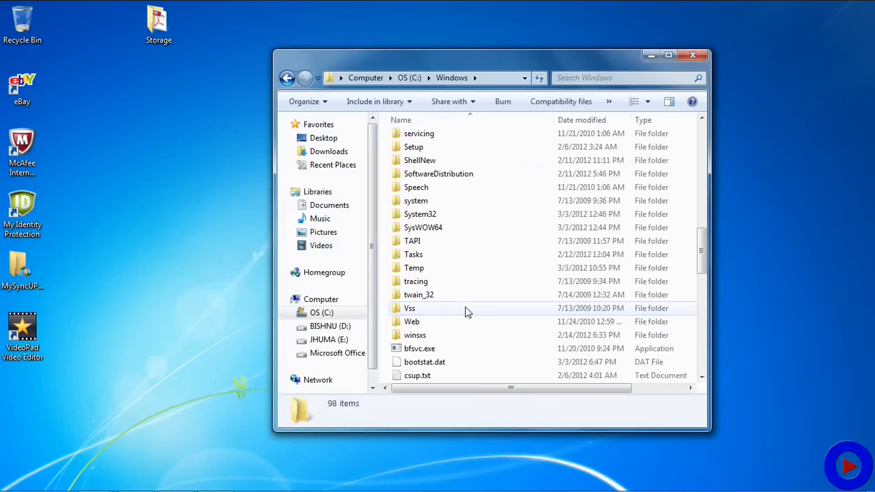
pyautogui.doubleClick(414, 268)
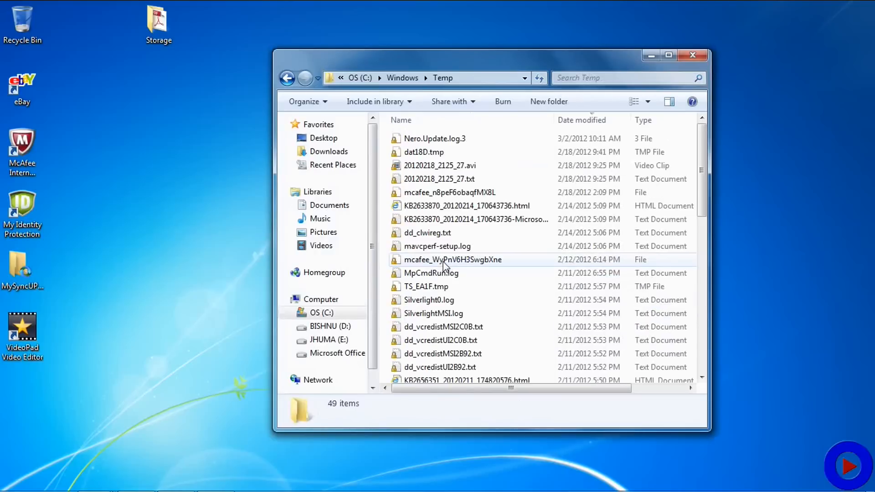
pyautogui.moveTo(497, 300)
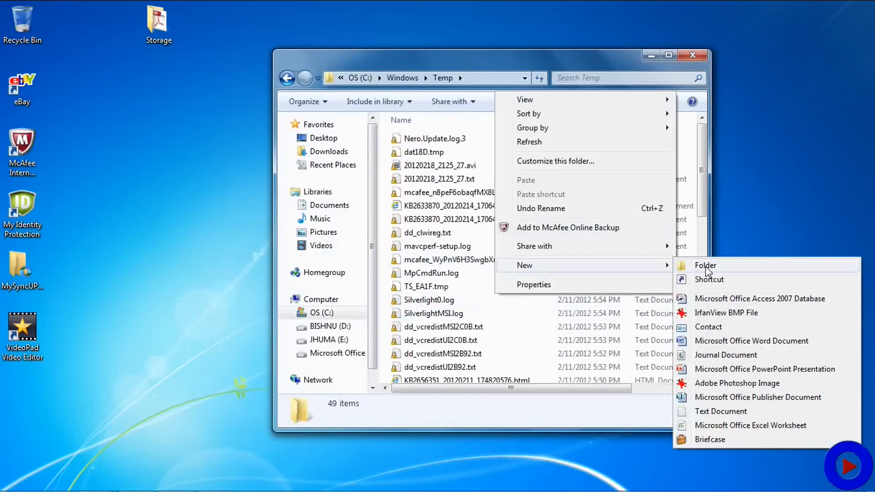
pyautogui.click(706, 266)
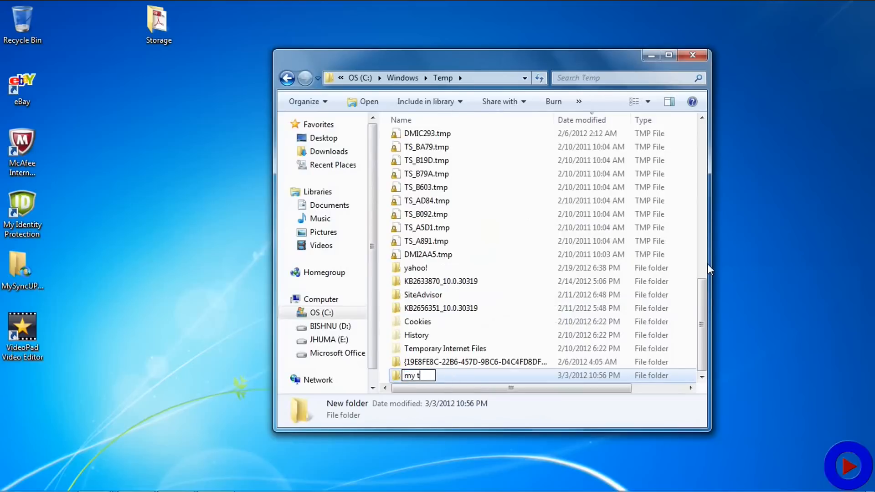
pyautogui.press('Return')
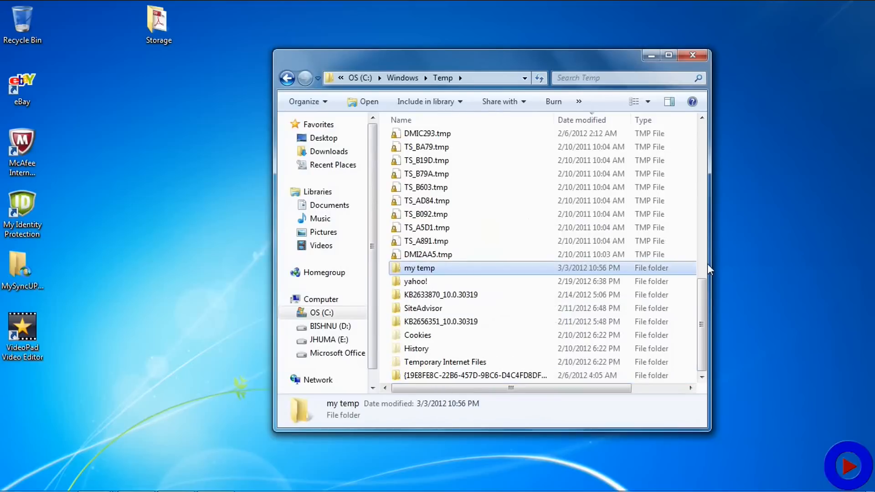
pyautogui.moveTo(409, 272)
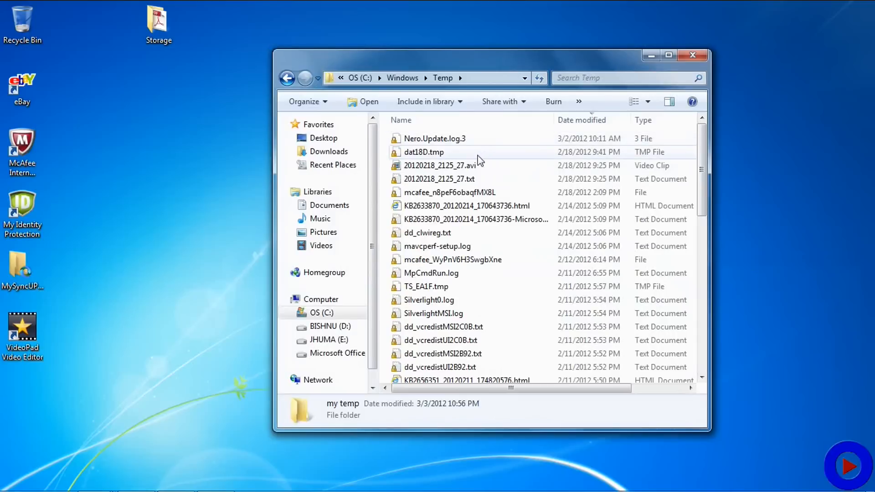
pyautogui.moveTo(452, 155)
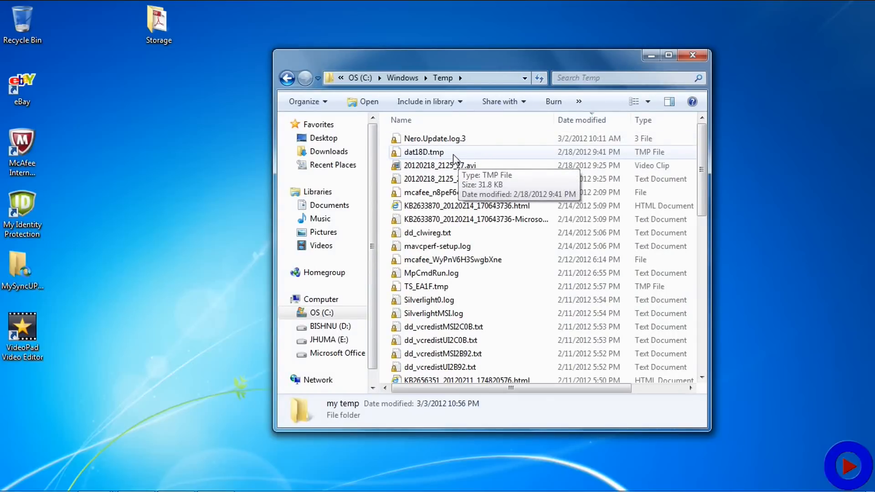
# Select all items in Temp with Ctrl+A to move them into 'my temp'
pyautogui.press('ctrl+a')
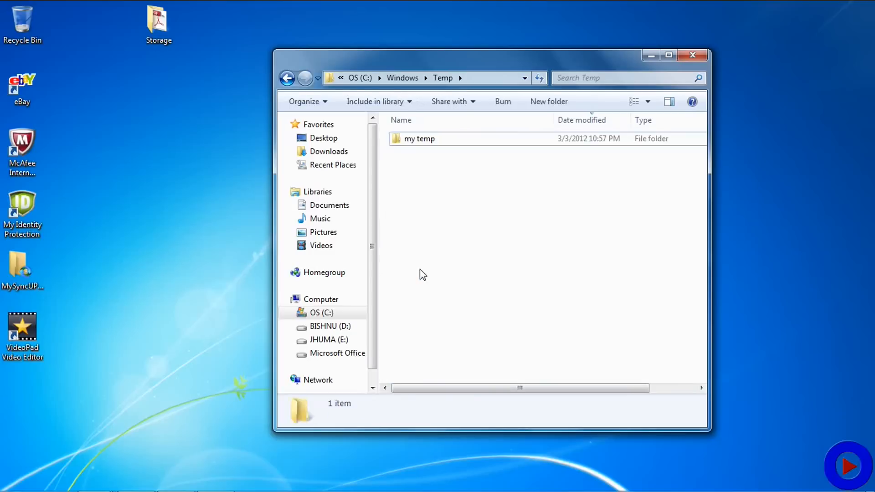
pyautogui.moveTo(423, 268)
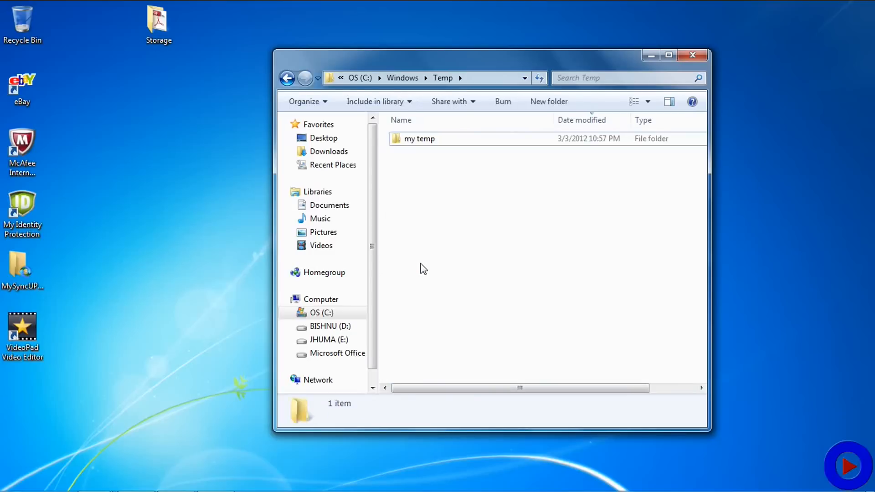
pyautogui.moveTo(423, 257)
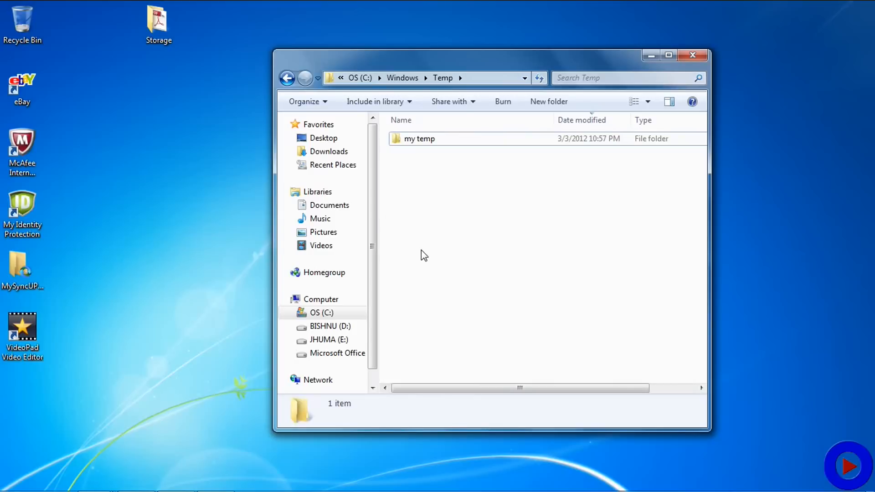
pyautogui.moveTo(439, 160)
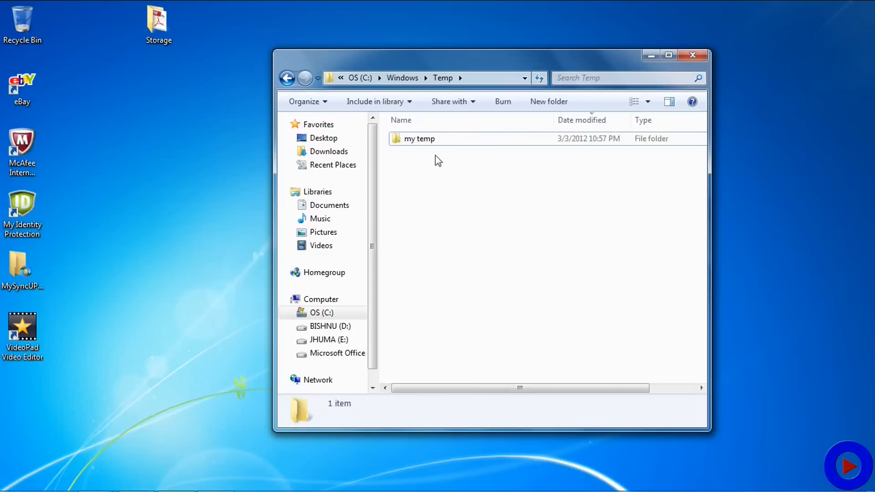
# Delete the 'my temp' folder to the Recycle Bin, leaving C:\Windows\Temp empty
pyautogui.click(419, 139)
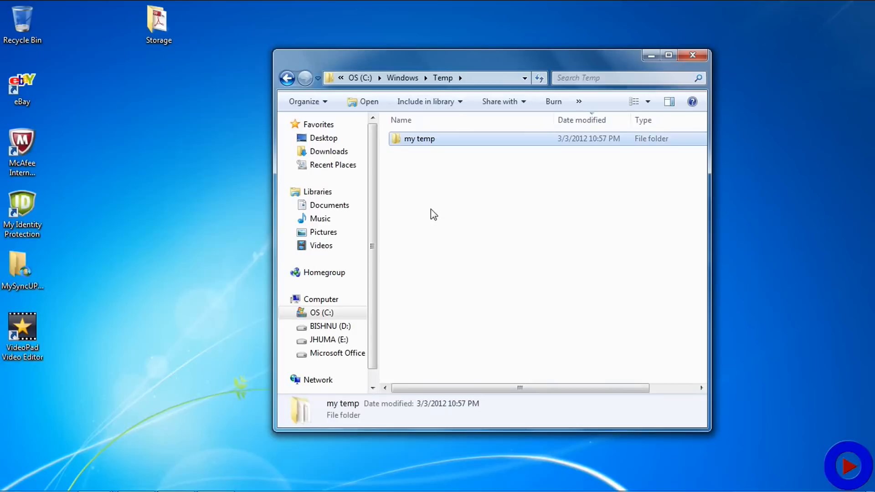
pyautogui.rightClick(419, 139)
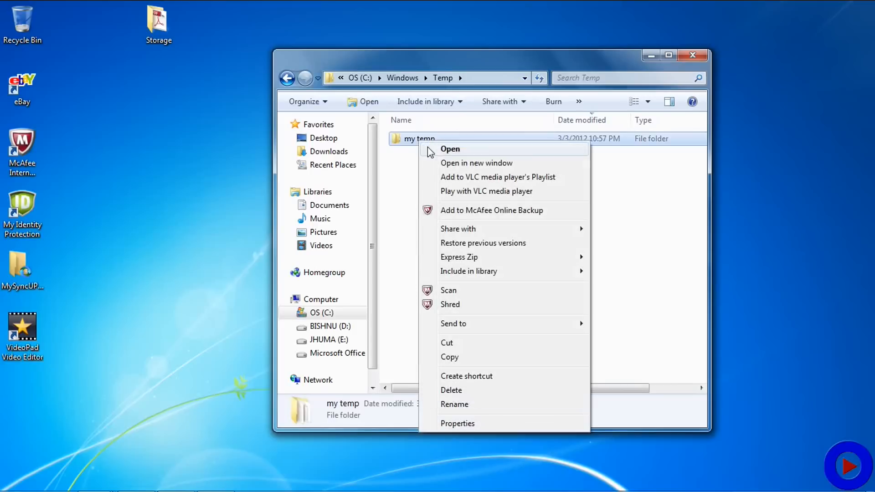
pyautogui.click(451, 390)
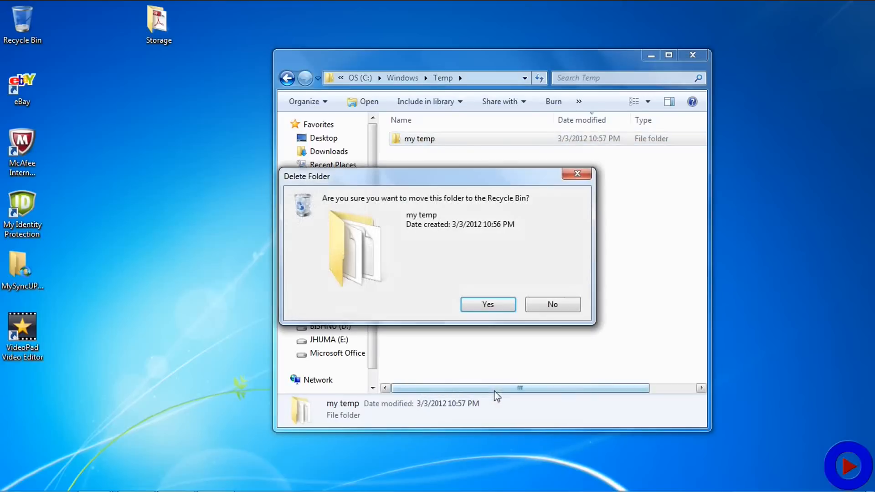
pyautogui.click(487, 304)
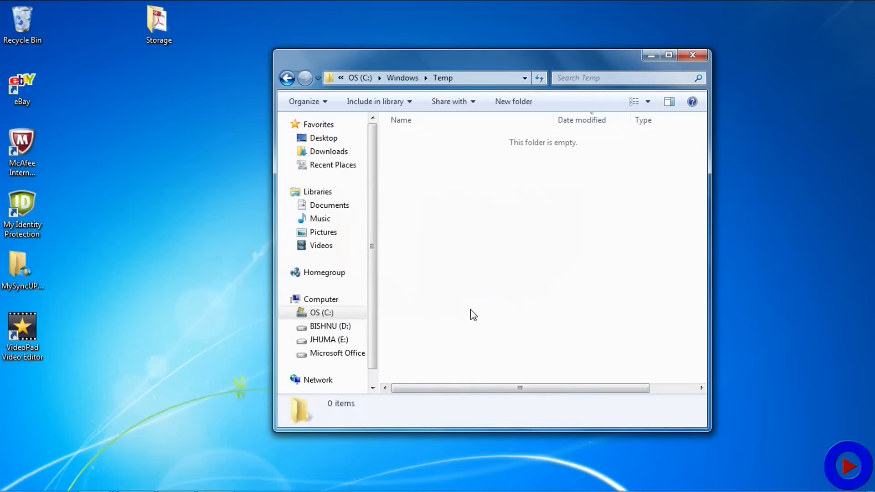
pyautogui.moveTo(621, 265)
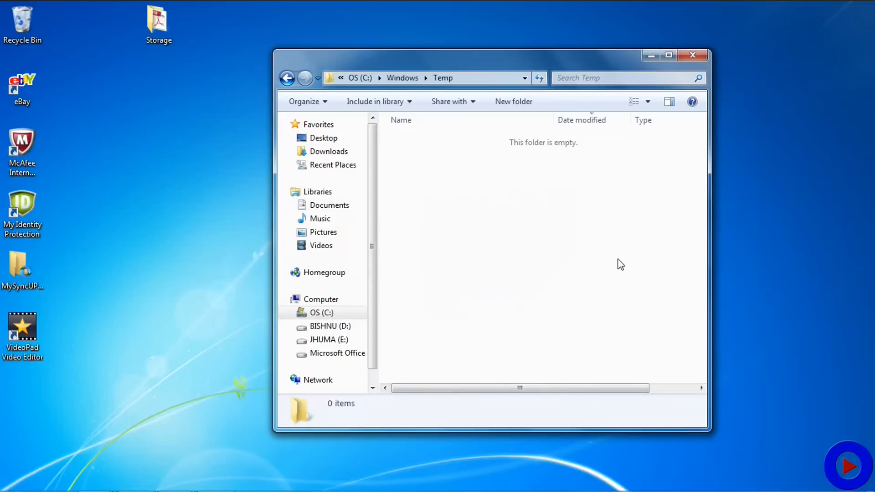